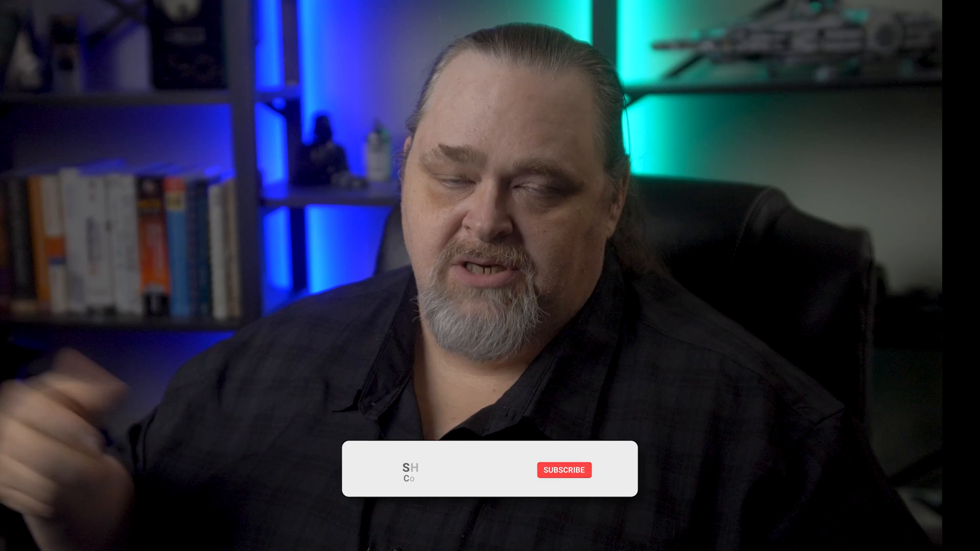
pyautogui.click(563, 470)
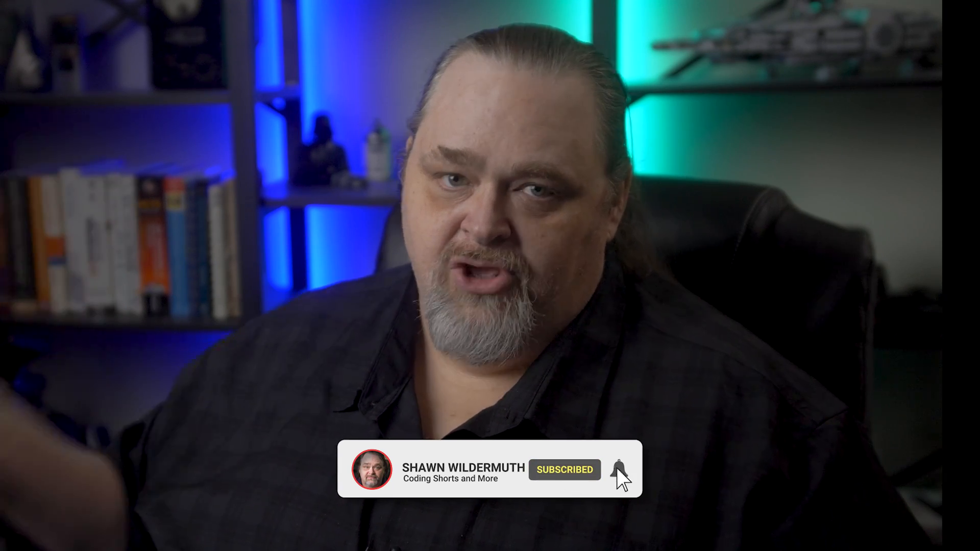
pyautogui.click(620, 470)
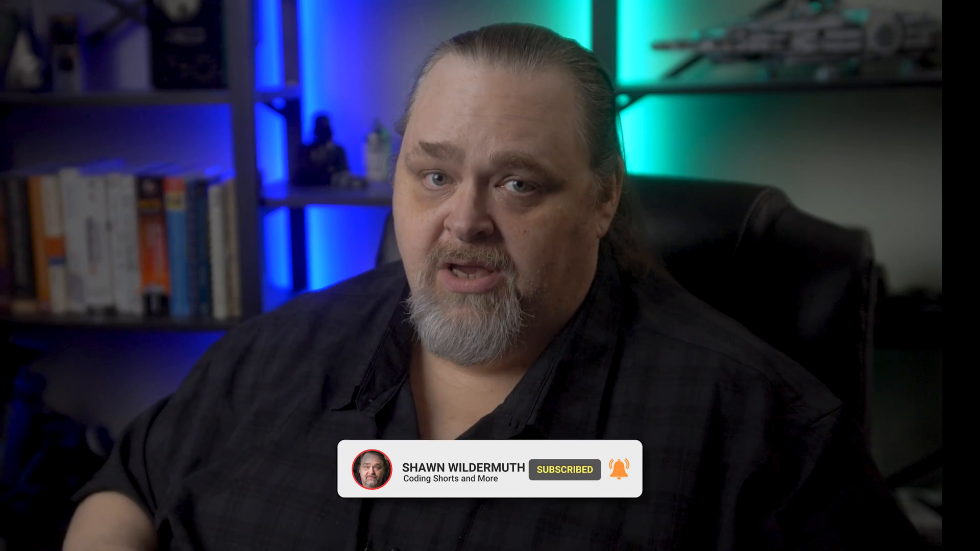